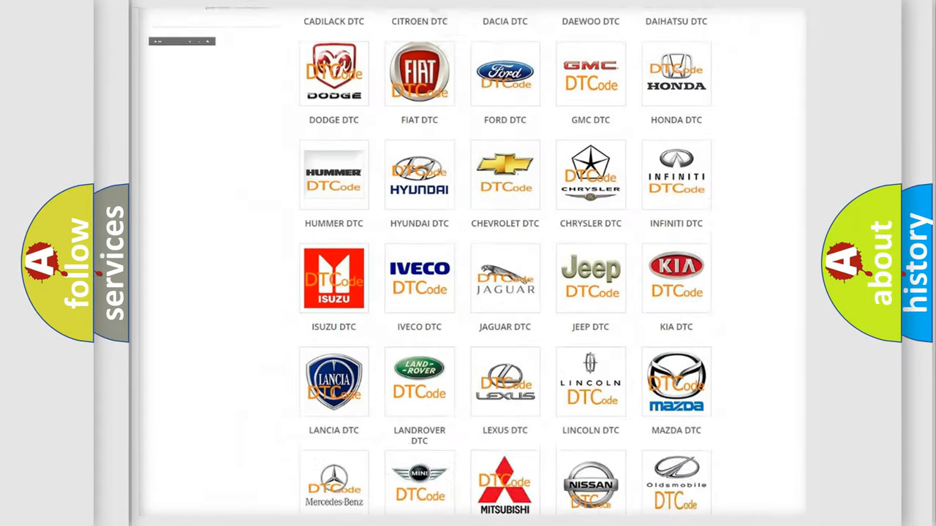
Navigate from the DTC category page to the Fiat subcategory listing codes B000111 and B000112
scroll("up", 3)
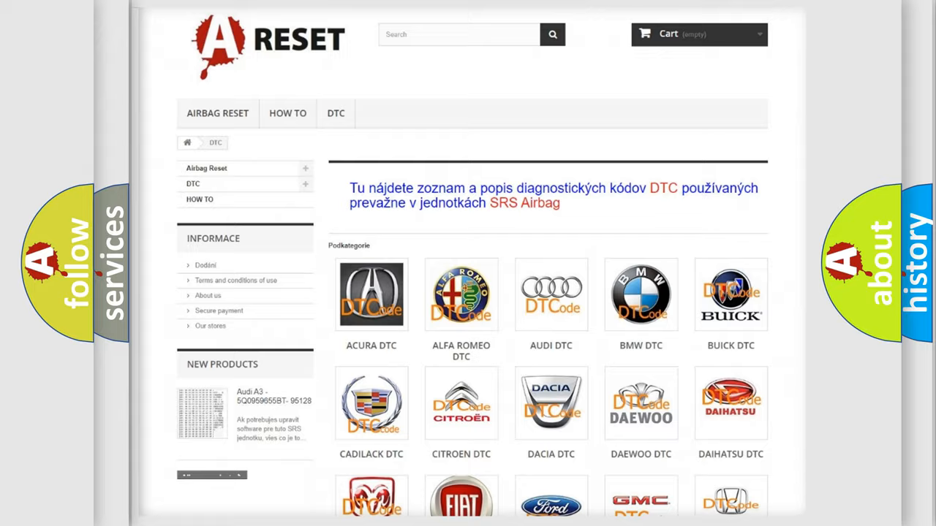
scroll("down", 3)
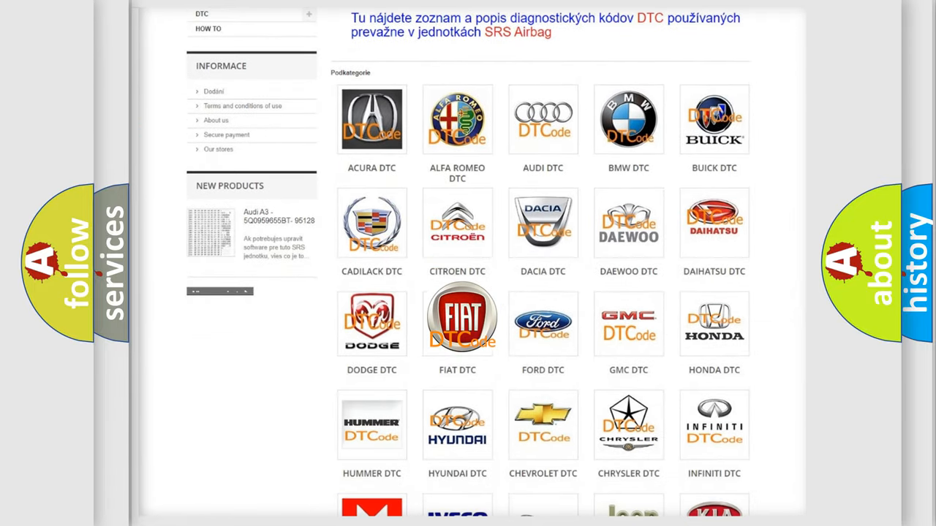
left_click(457, 319)
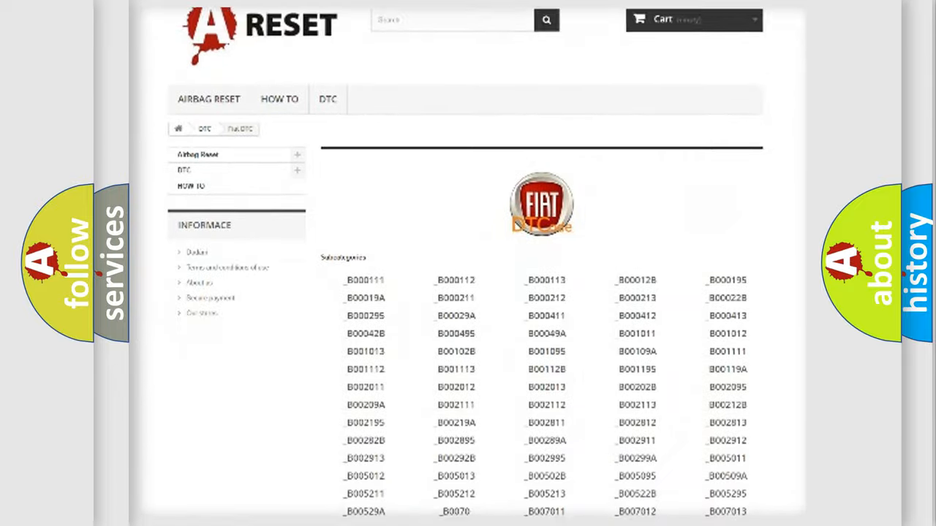
scroll("down", 3)
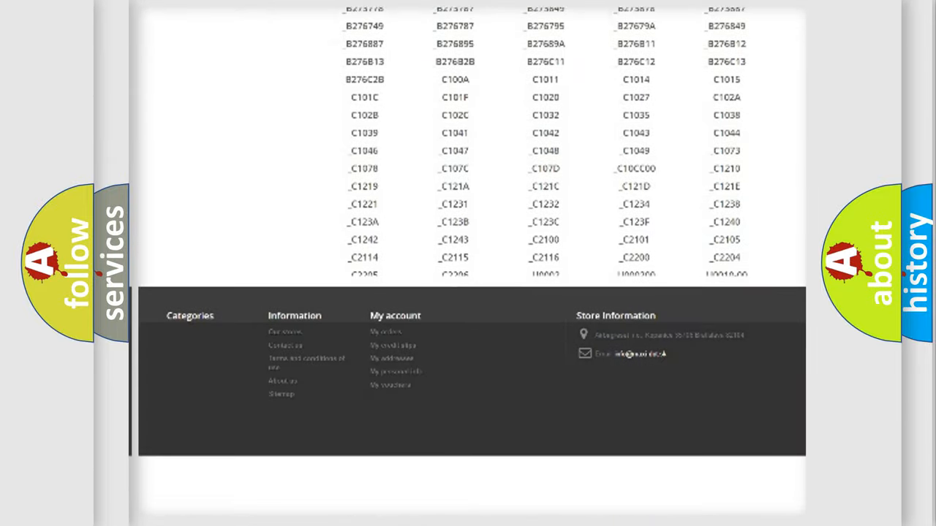
scroll("up", 3)
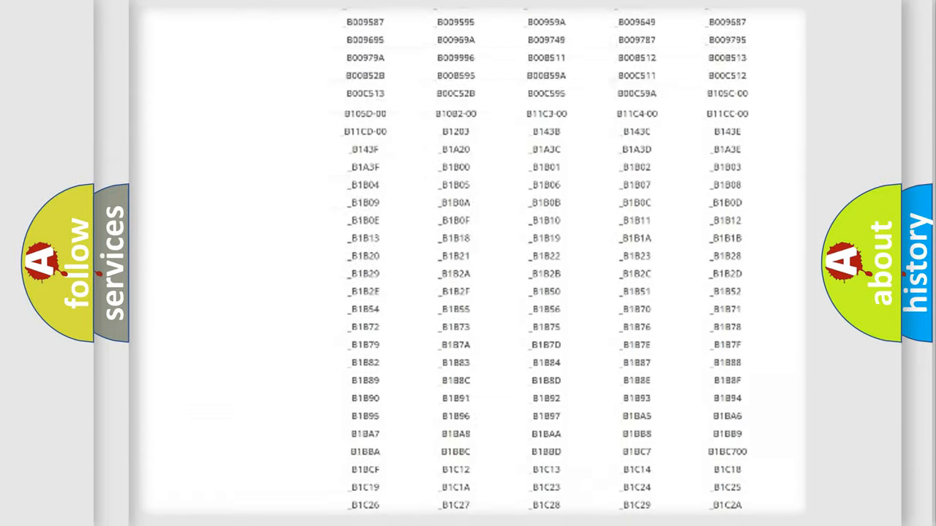
scroll("up", 3)
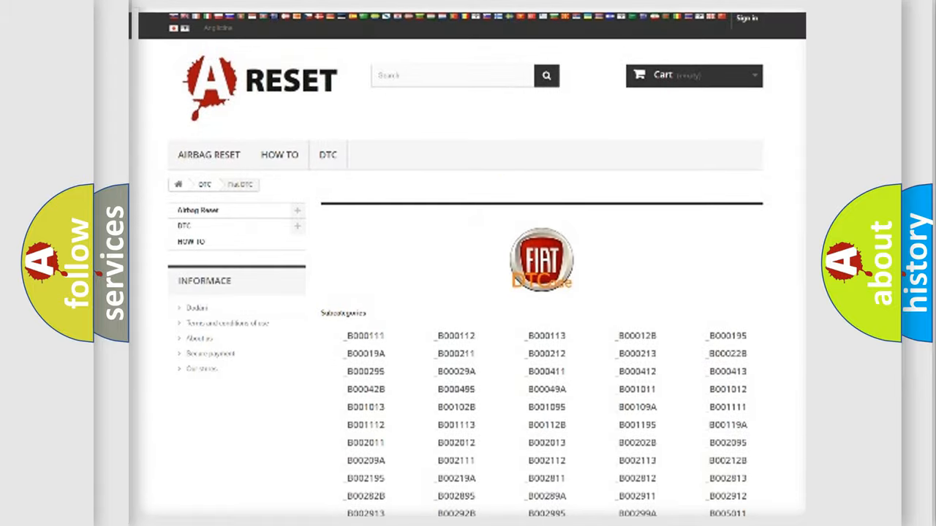